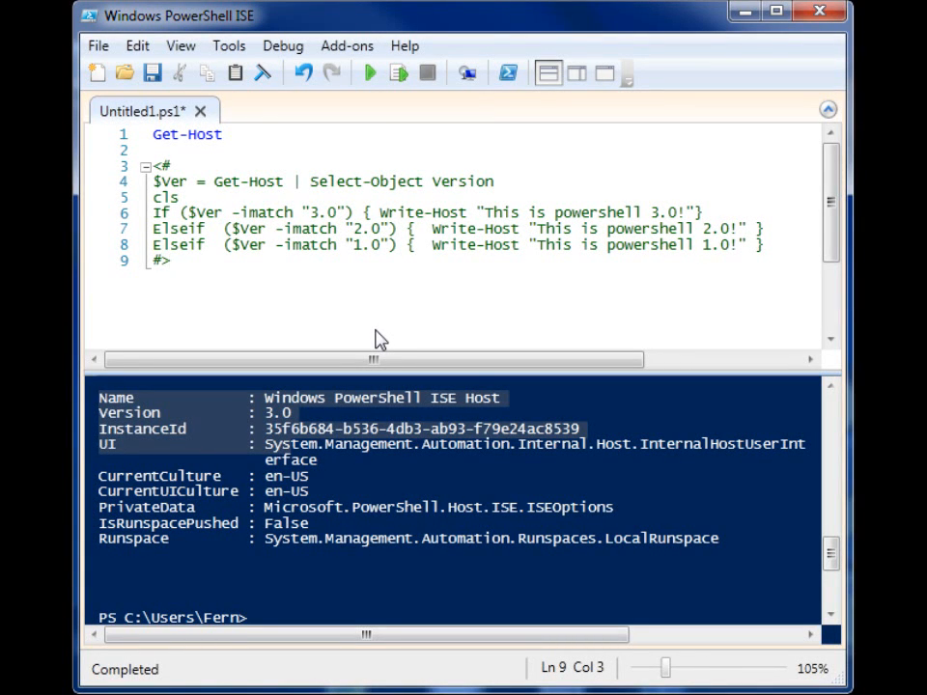
{"action": "mouse_move", "coordinate": [359, 347]}
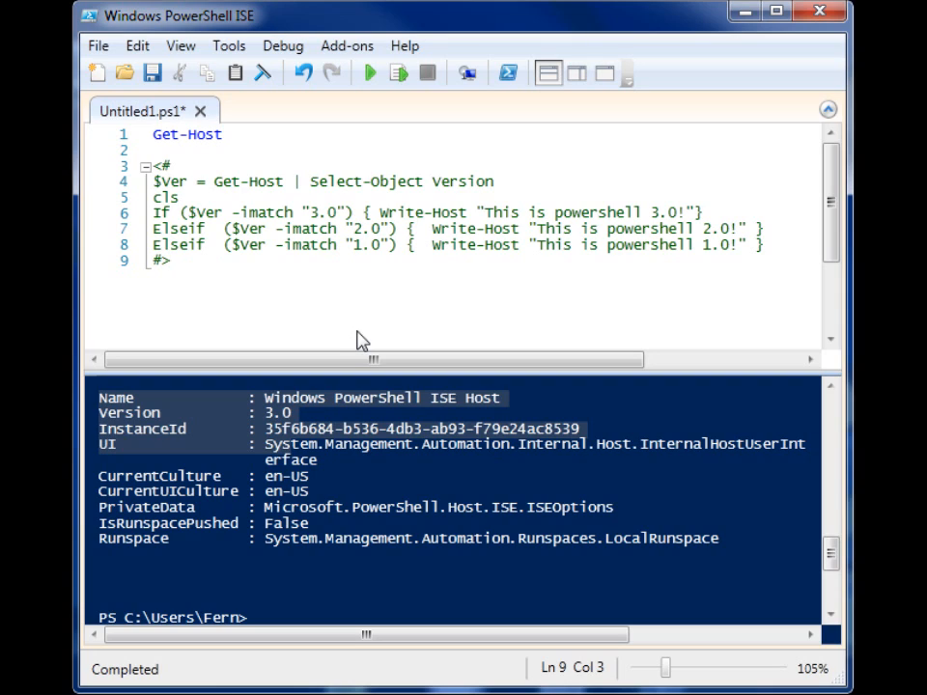
{"action": "mouse_move", "coordinate": [359, 336]}
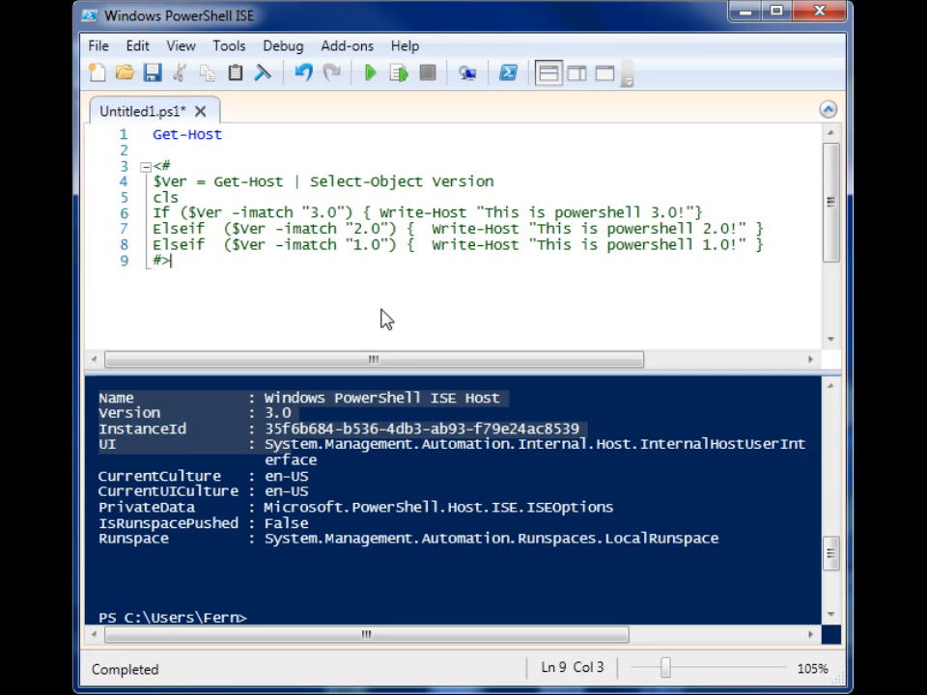
{"action": "mouse_move", "coordinate": [409, 294]}
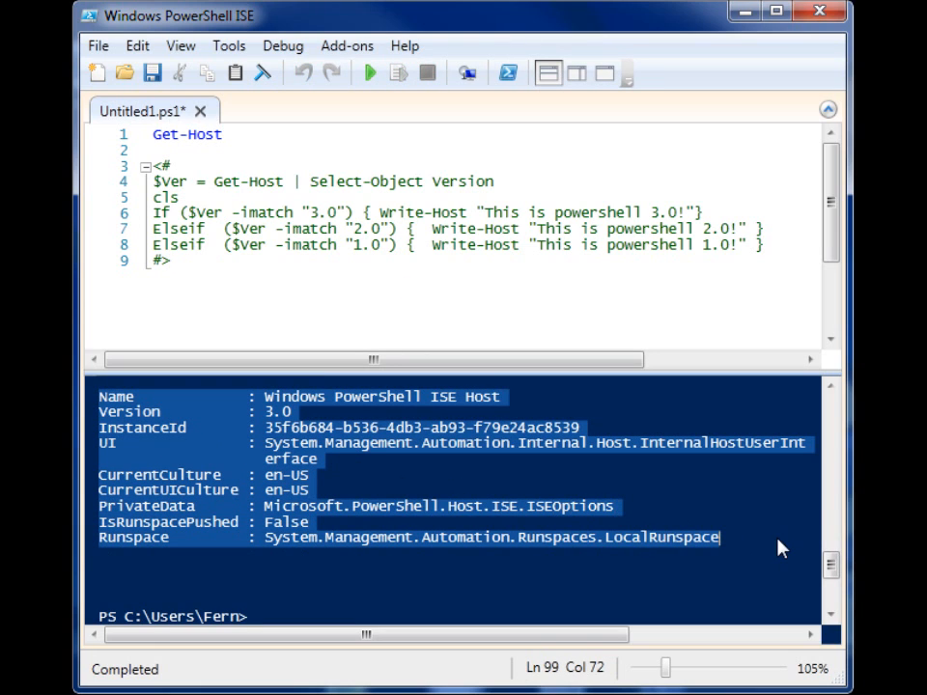
{"action": "mouse_move", "coordinate": [336, 491]}
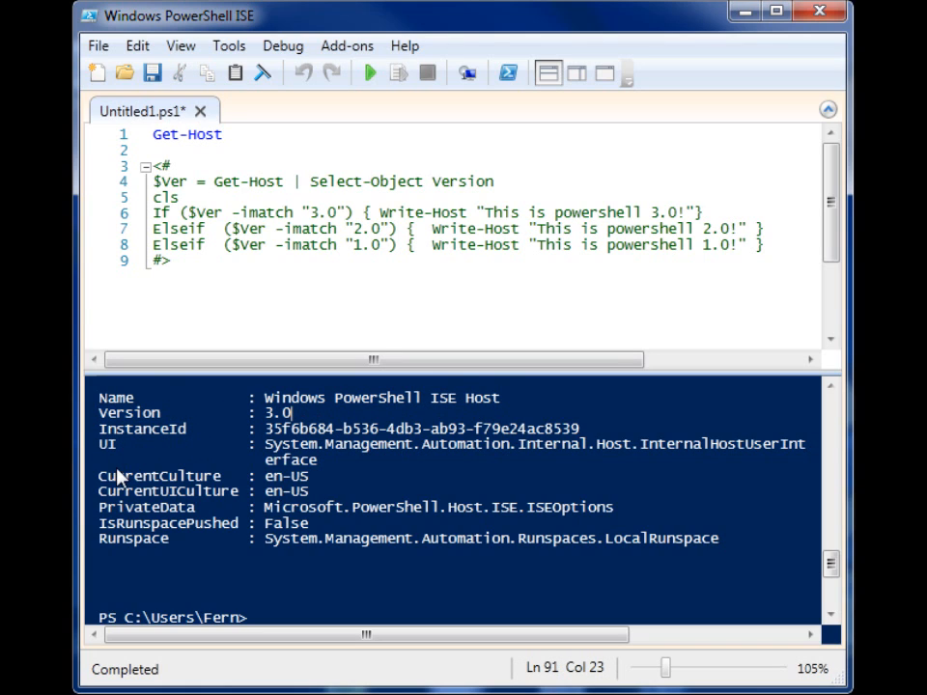
{"action": "mouse_move", "coordinate": [261, 548]}
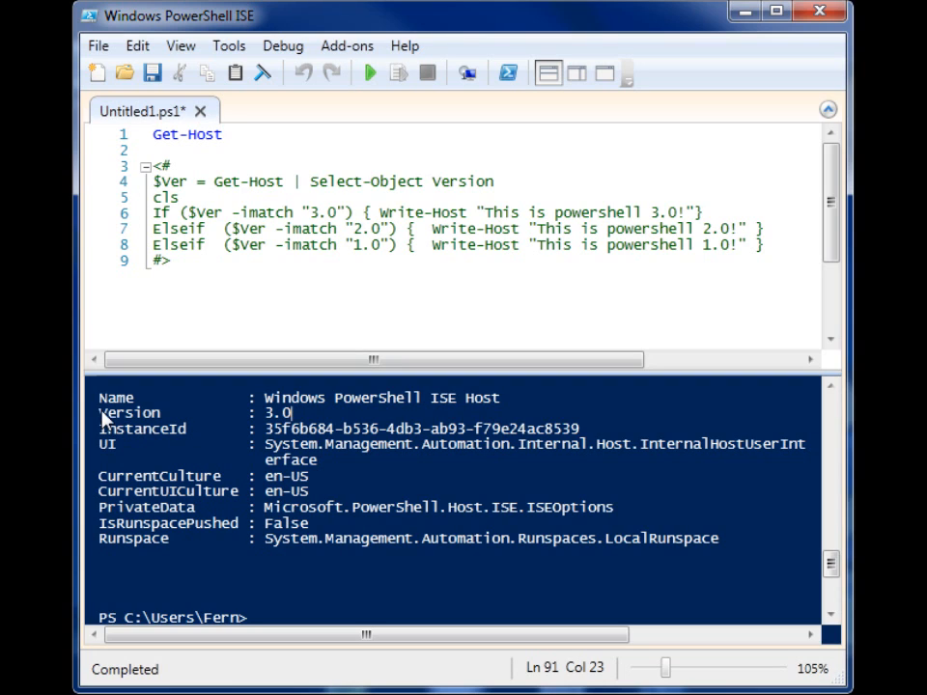
Step: Remove the opening <# block-comment marker so the version-check lines become active
{"action": "double_click", "coordinate": [189, 413]}
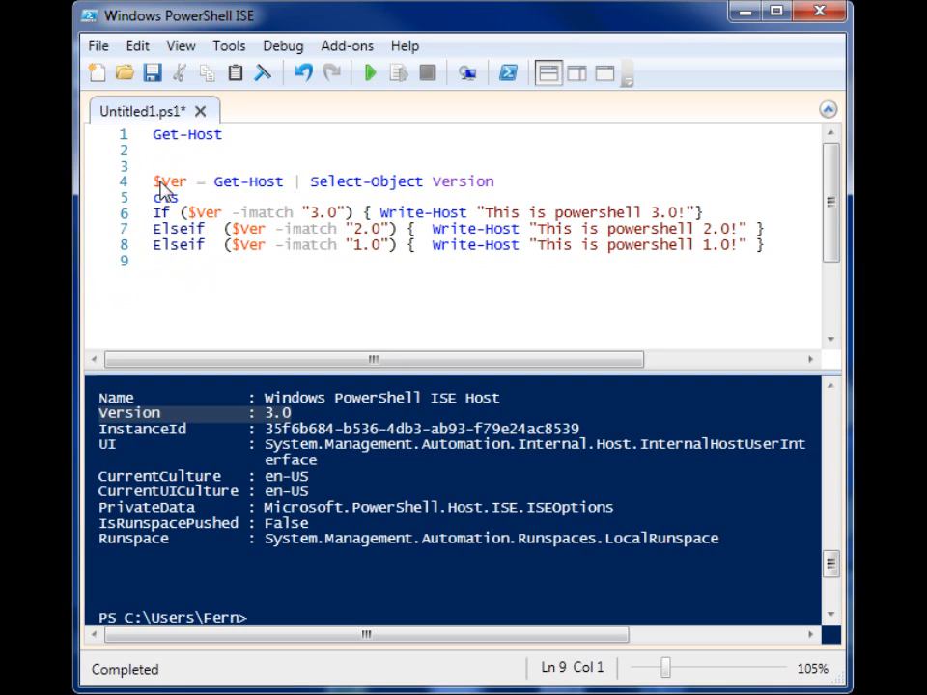
{"action": "double_click", "coordinate": [247, 181]}
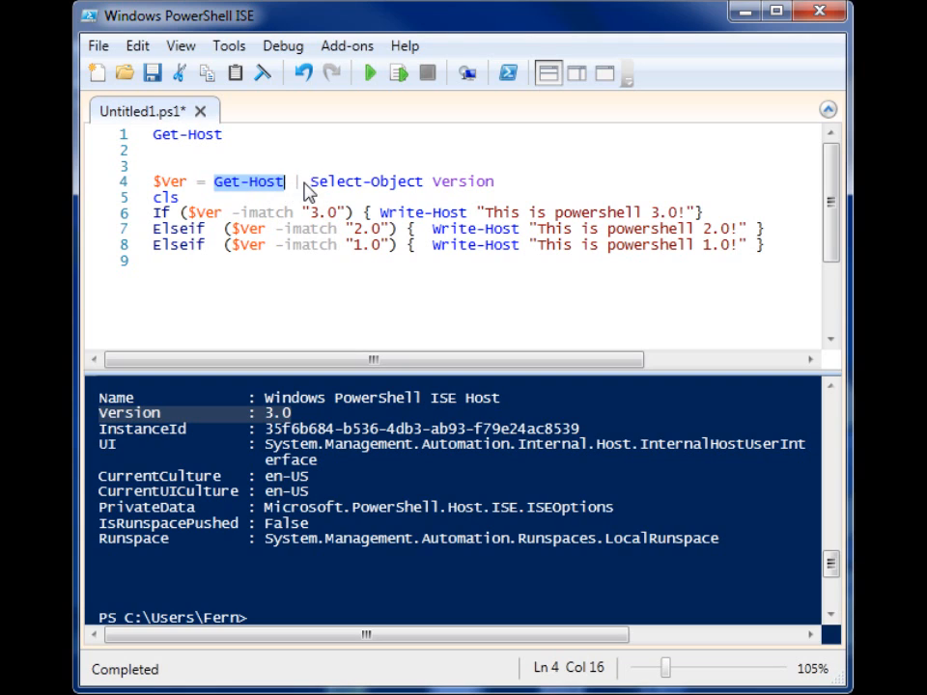
{"action": "mouse_move", "coordinate": [487, 189]}
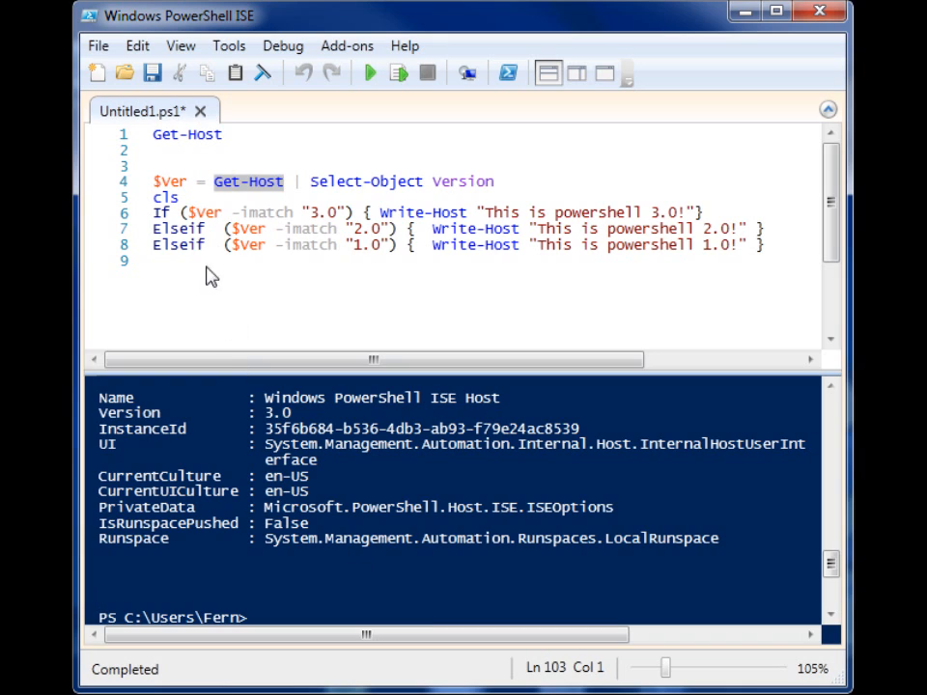
{"action": "mouse_move", "coordinate": [178, 224]}
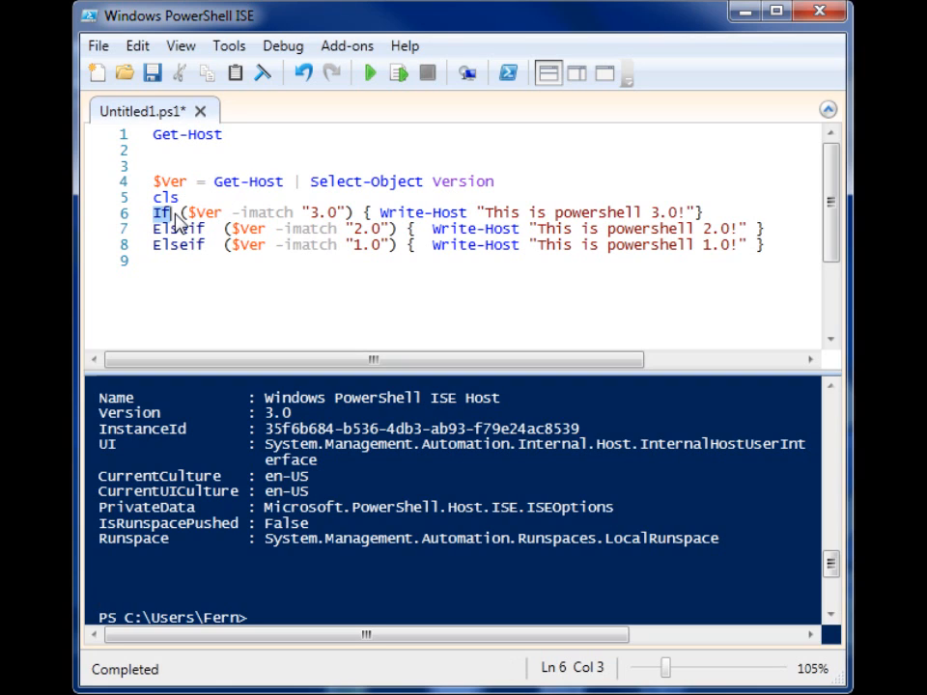
{"action": "mouse_move", "coordinate": [259, 222]}
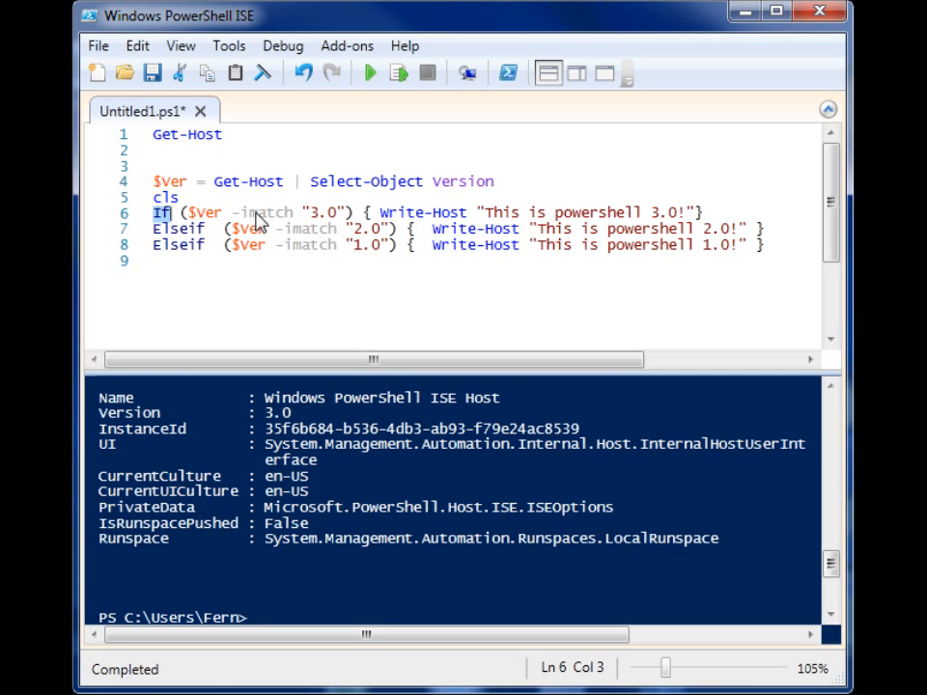
{"action": "mouse_move", "coordinate": [325, 220]}
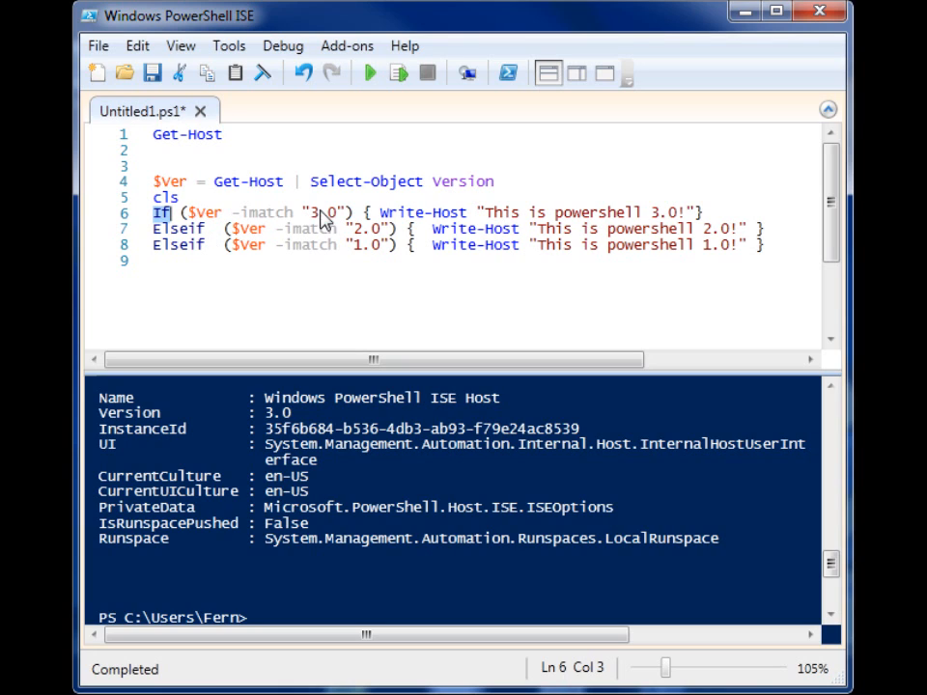
{"action": "mouse_move", "coordinate": [502, 216]}
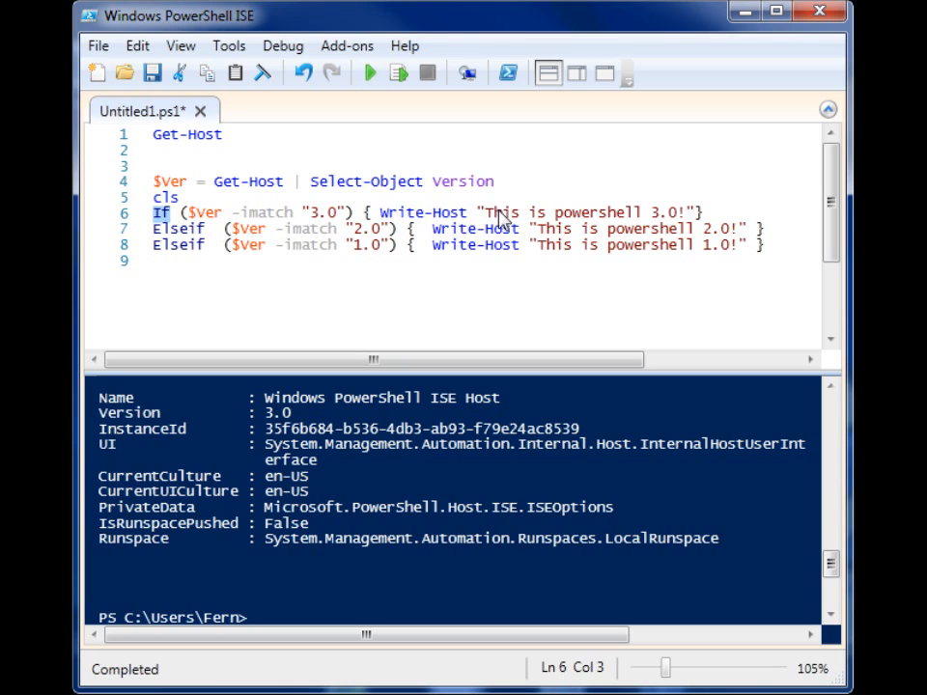
{"action": "mouse_move", "coordinate": [305, 236]}
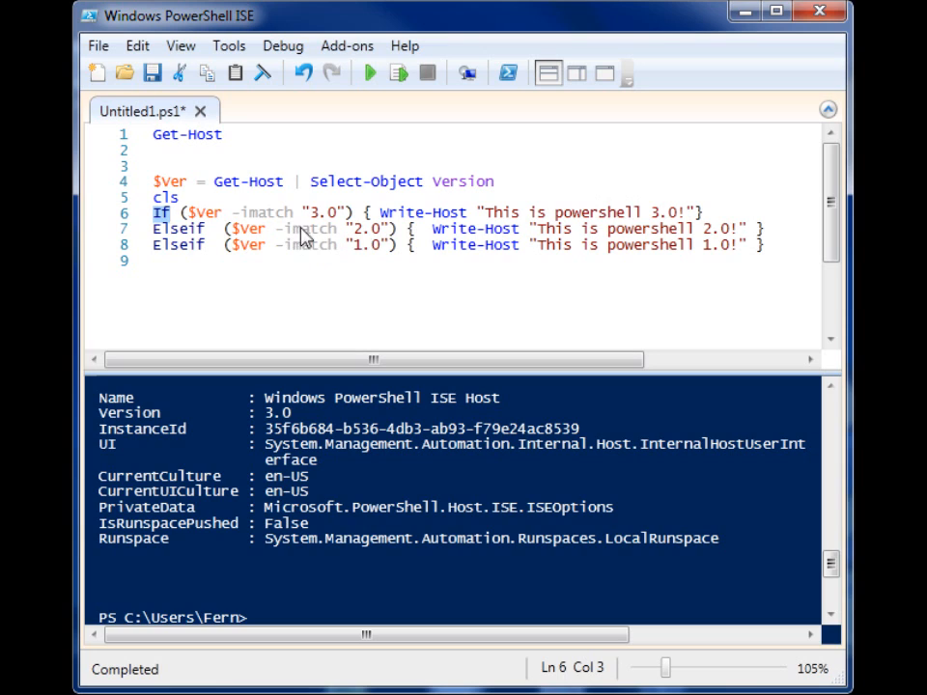
{"action": "mouse_move", "coordinate": [492, 253]}
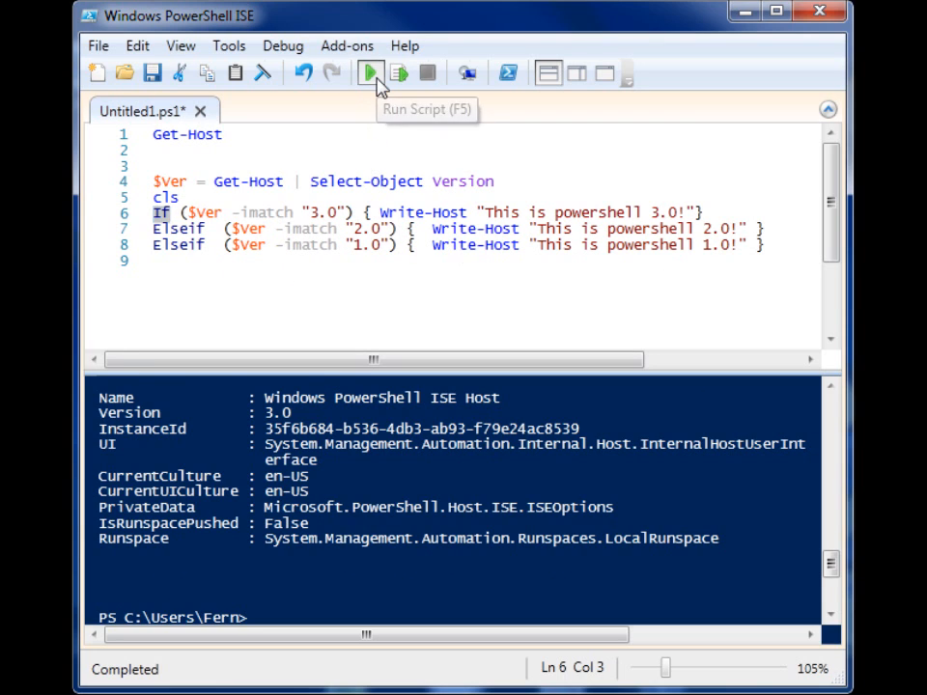
Step: Run the script to print 'This is powershell 3.0!', then query get-host in the console
{"action": "left_click", "coordinate": [368, 73]}
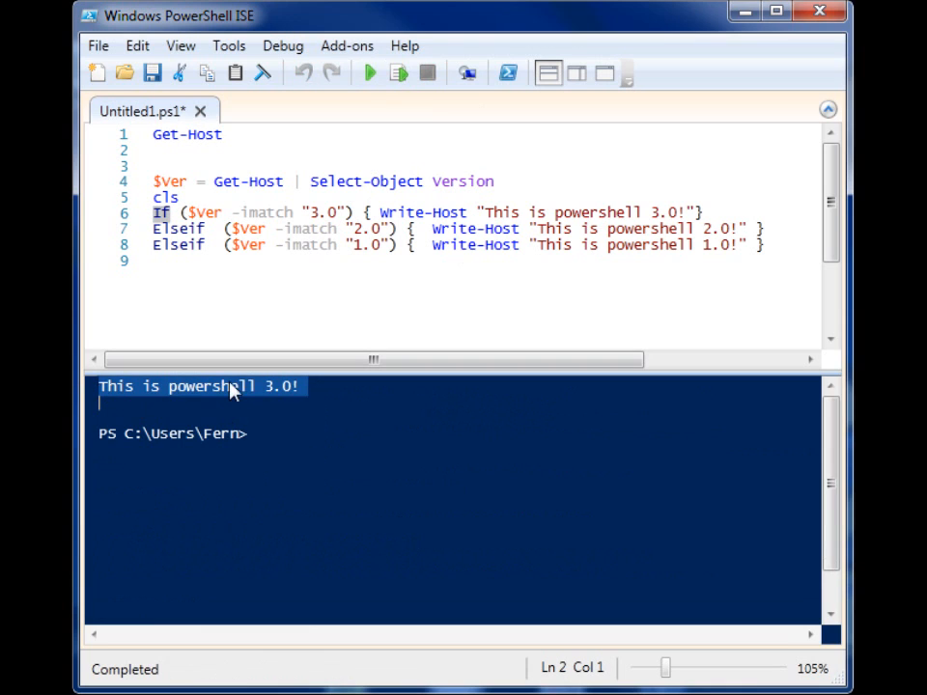
{"action": "type", "text": "g"}
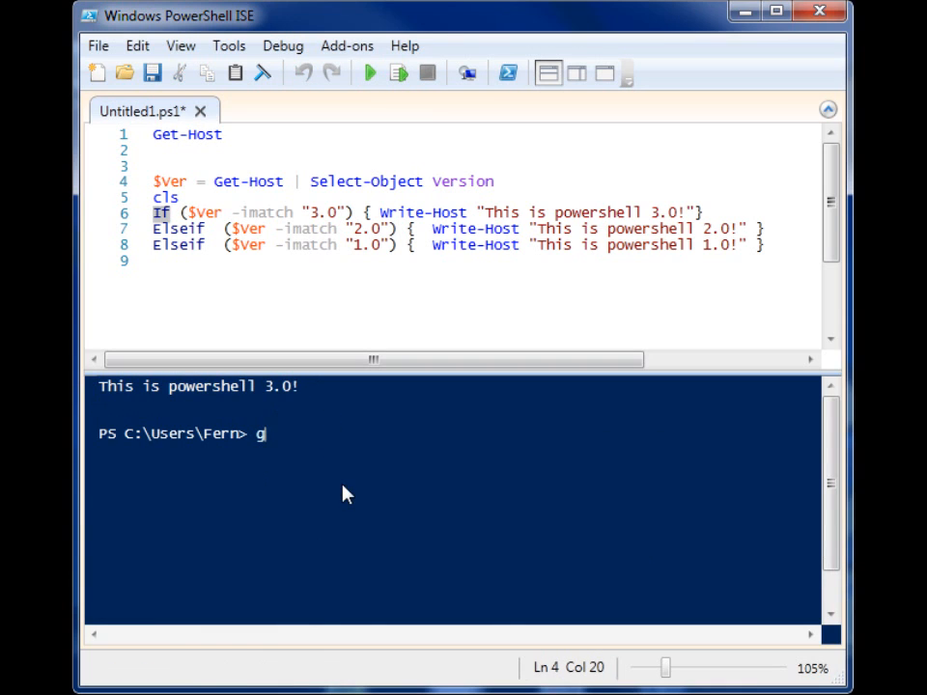
{"action": "type", "text": "et-h"}
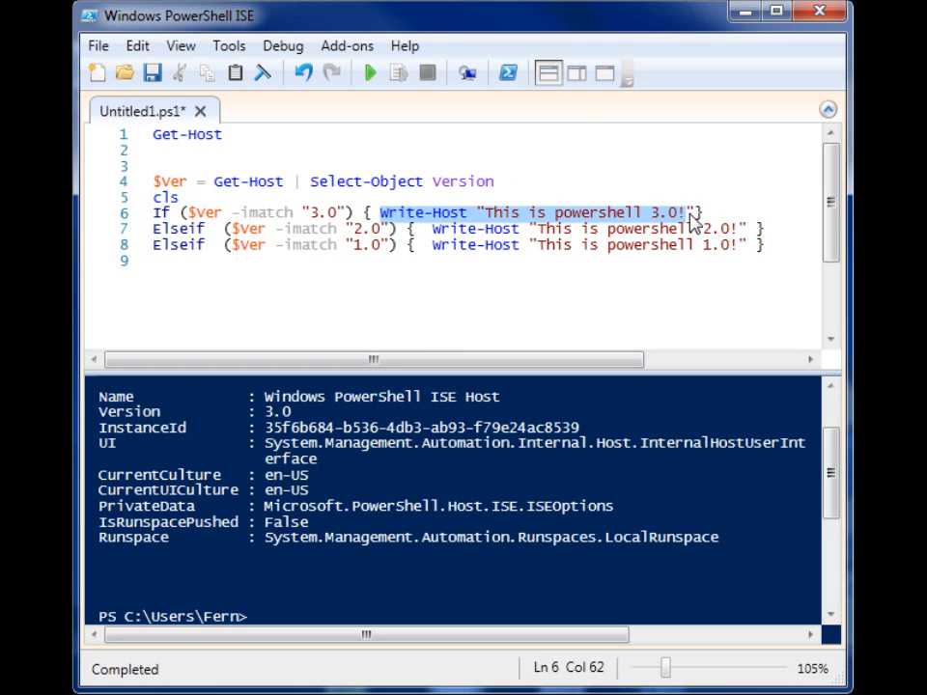
{"action": "mouse_move", "coordinate": [730, 232]}
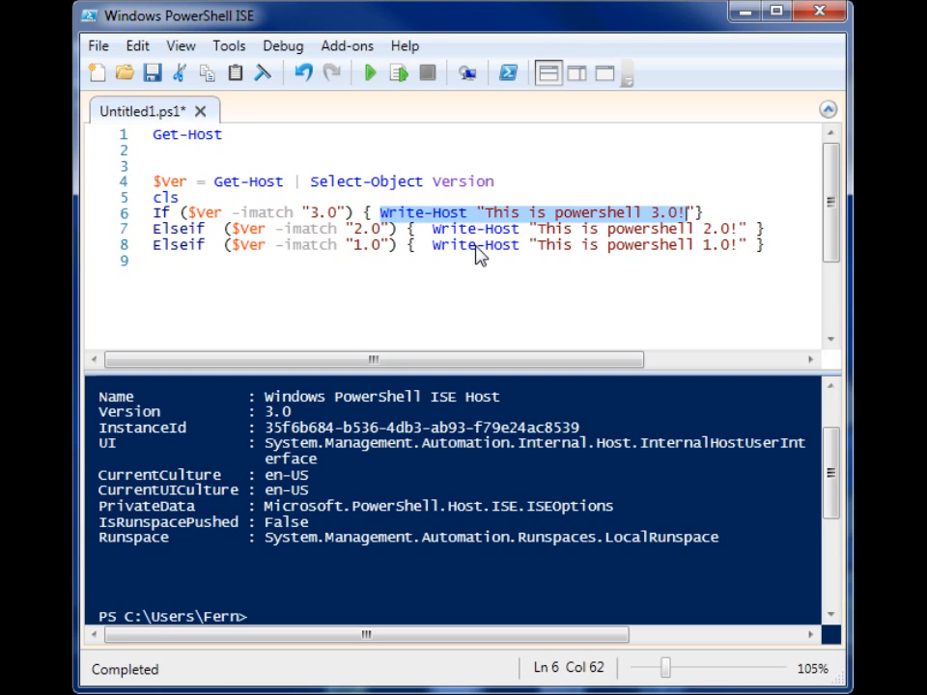
{"action": "mouse_move", "coordinate": [479, 336]}
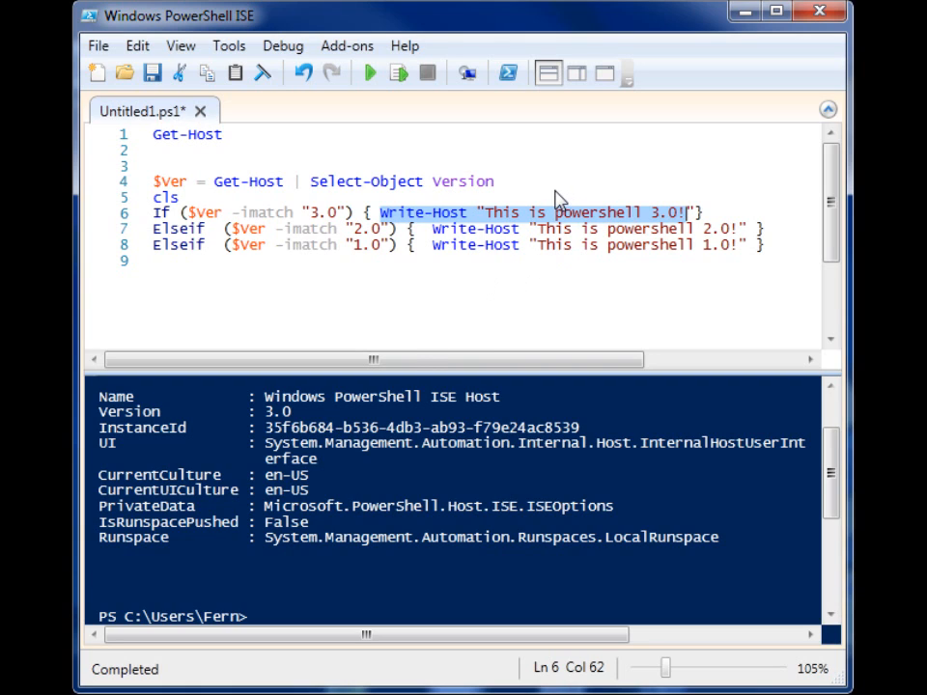
{"action": "left_click", "coordinate": [178, 197]}
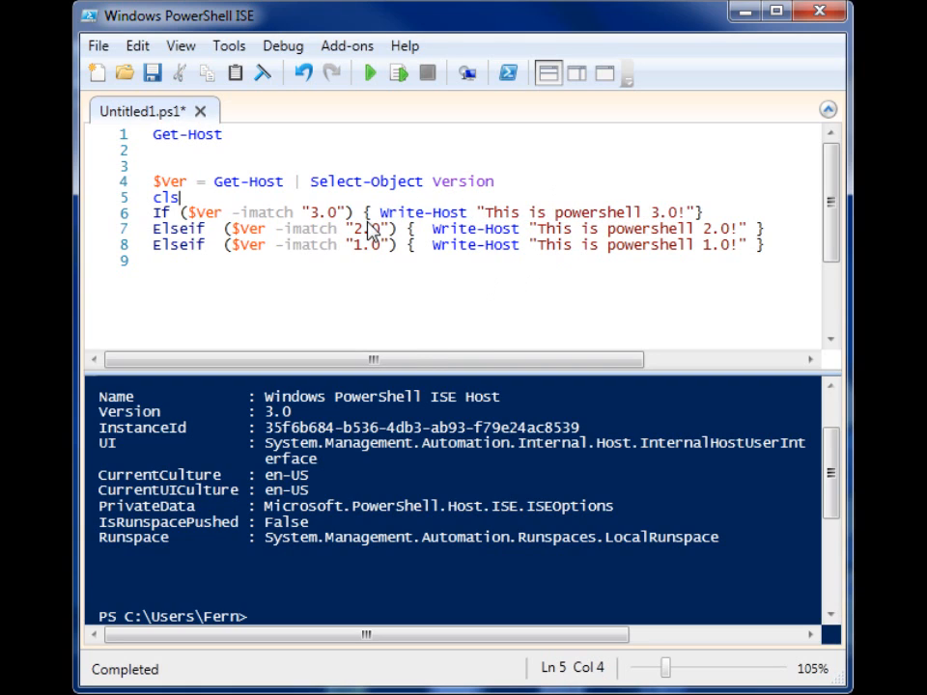
{"action": "mouse_move", "coordinate": [622, 269]}
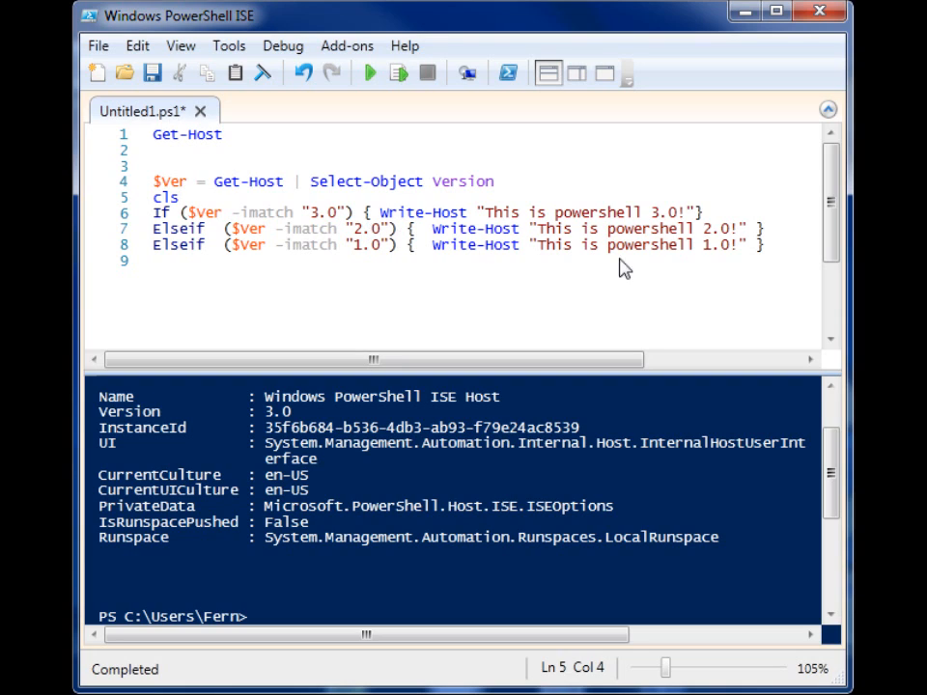